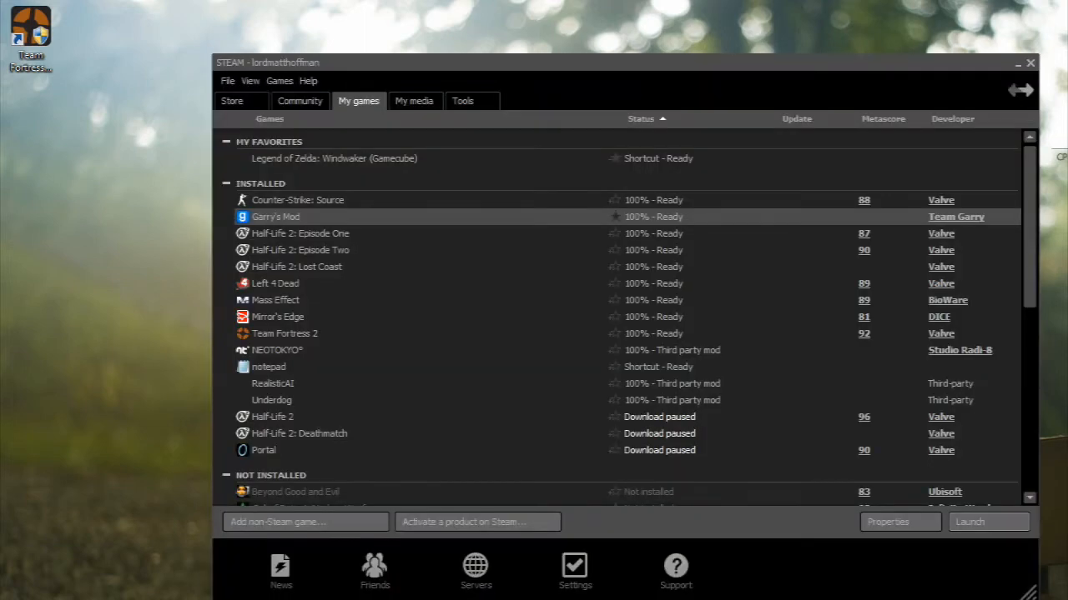
Show Steam's Tools list with Source SDK installed
click(462, 100)
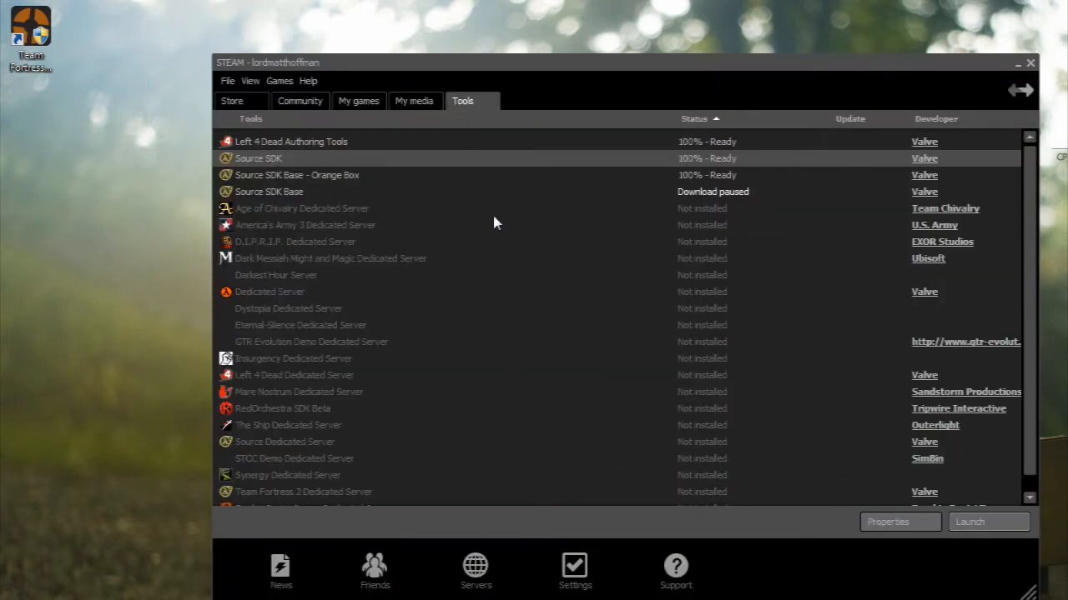
mouse_move(292, 164)
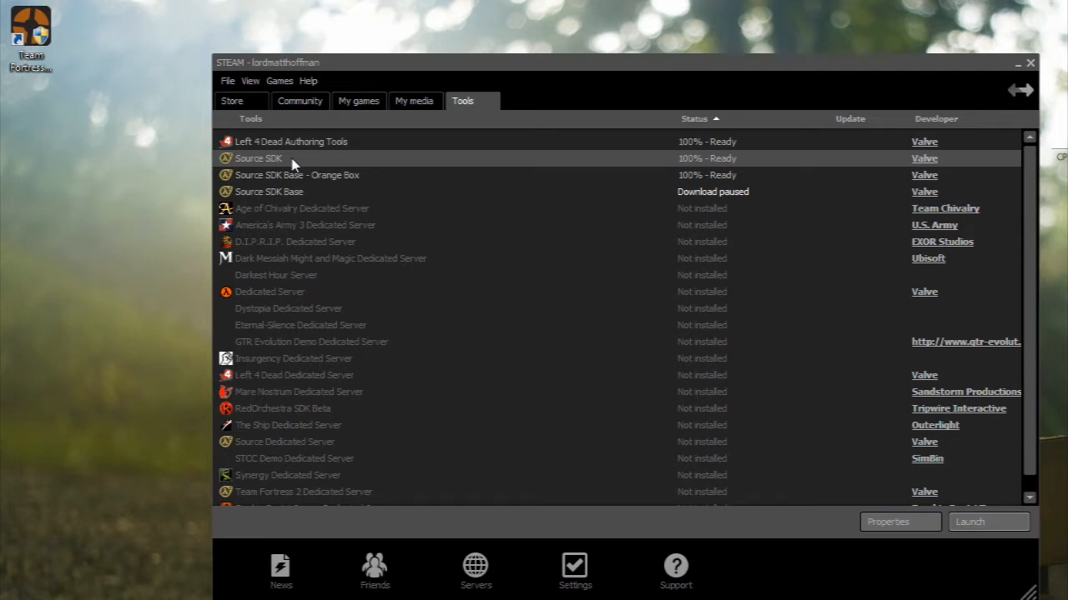
Launch Source SDK from the Tools list
double_click(258, 158)
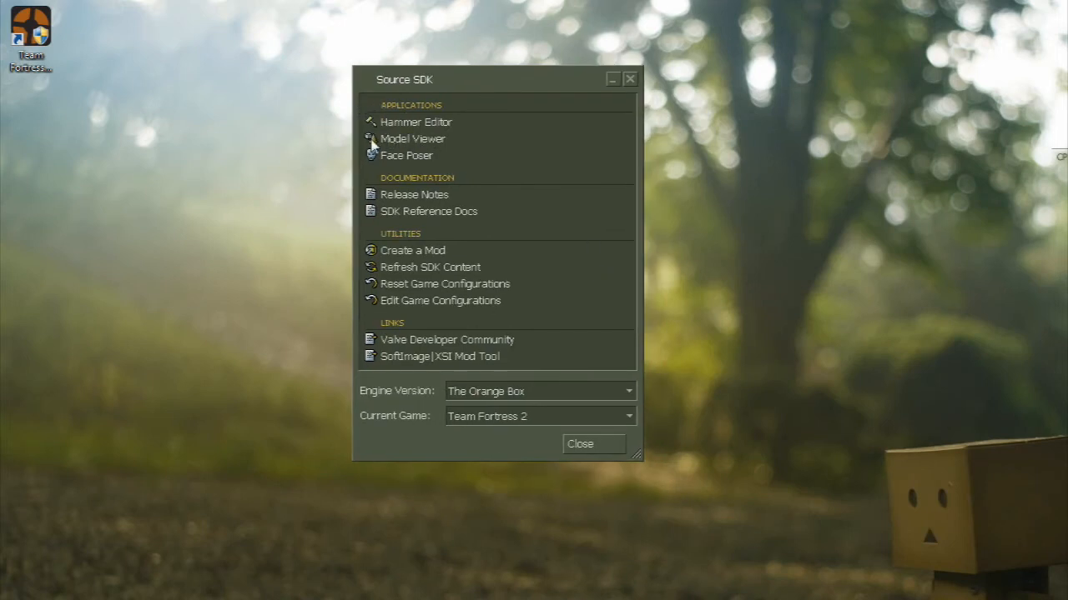
mouse_move(449, 129)
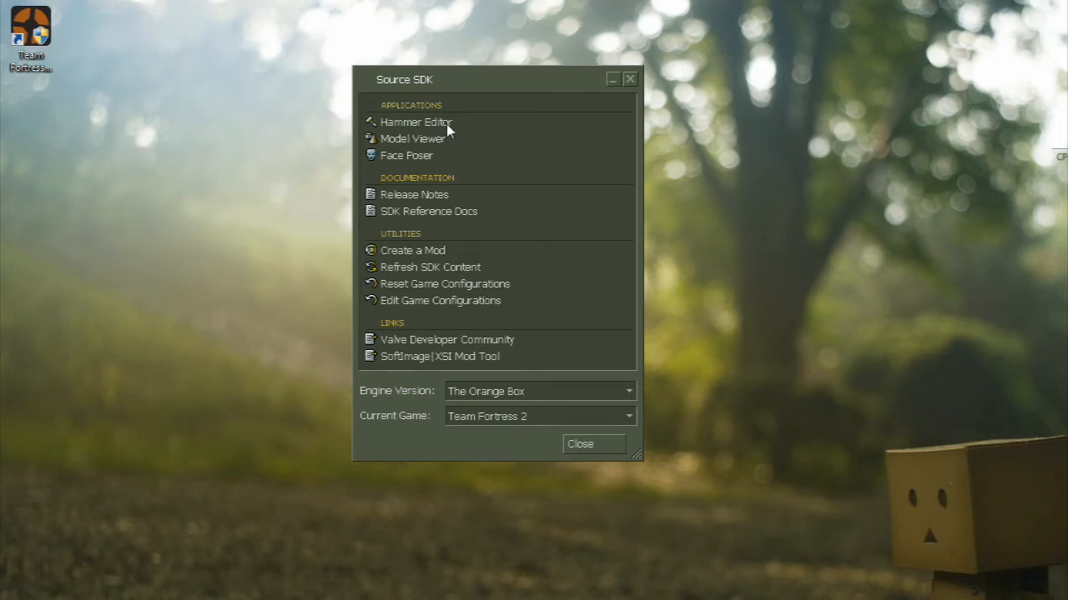
mouse_move(780, 414)
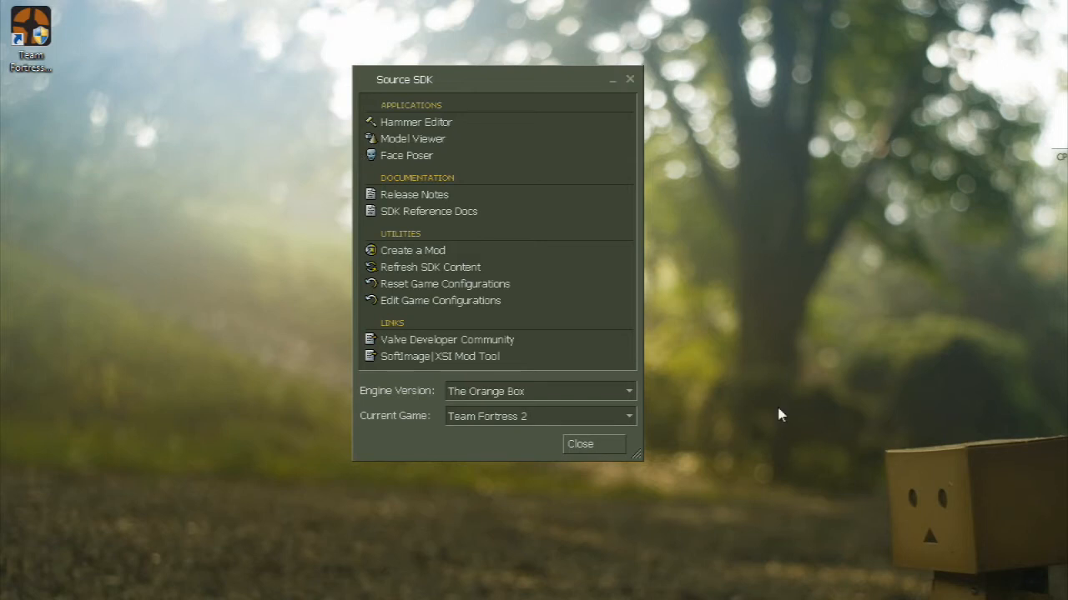
mouse_move(535, 392)
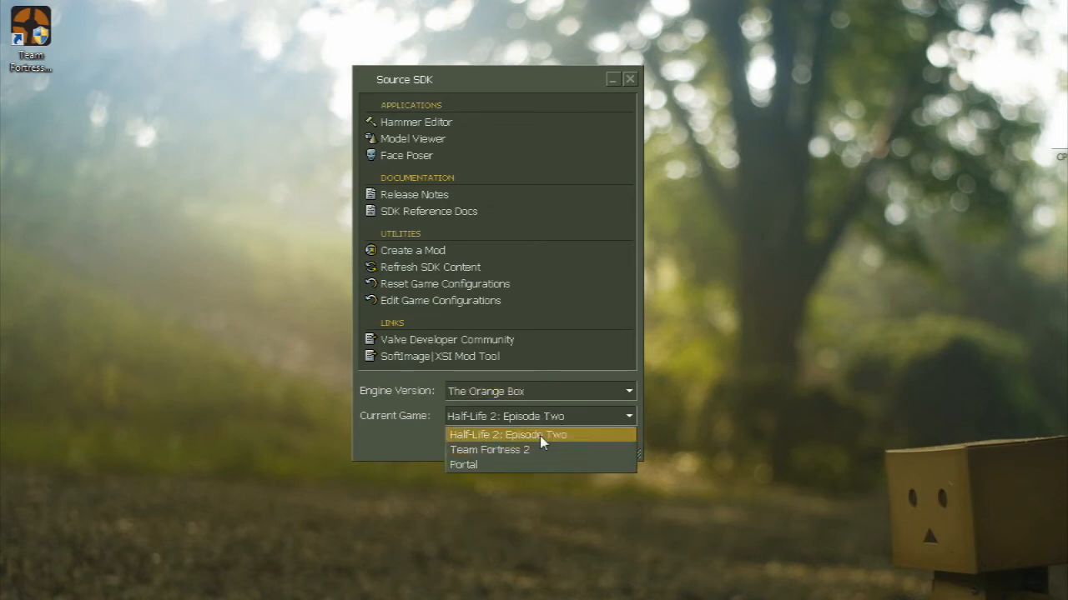
Choose Team Fortress 2 from the Current Game dropdown
click(488, 450)
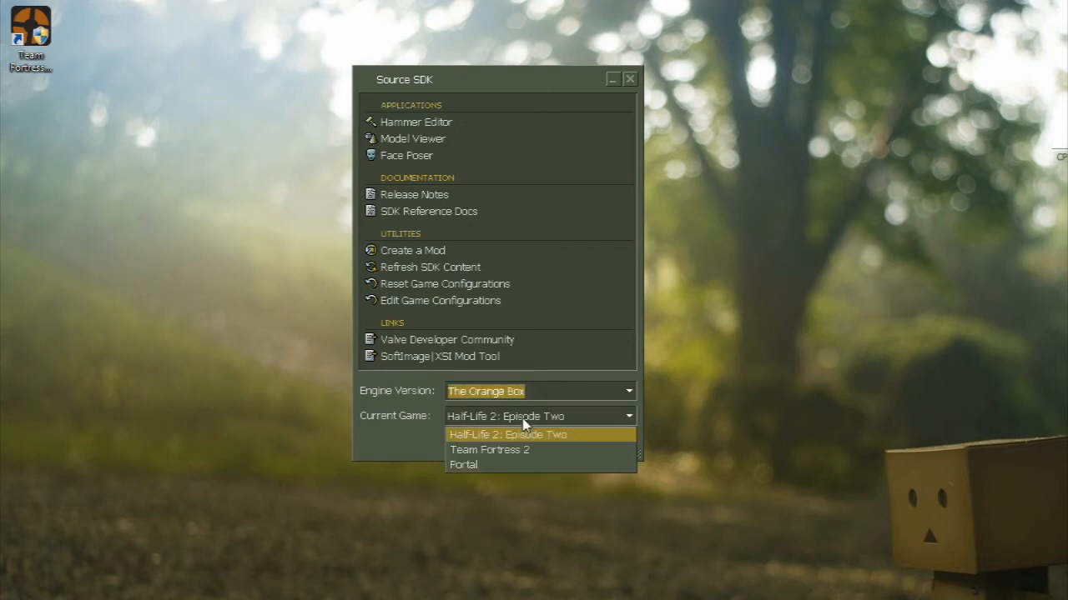
click(490, 450)
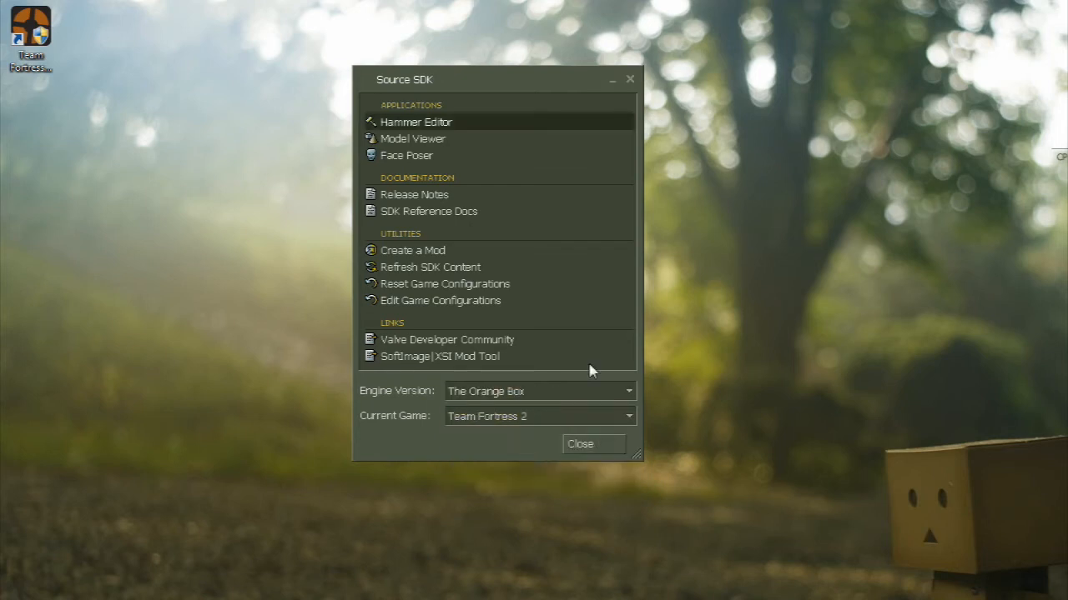
mouse_move(582, 371)
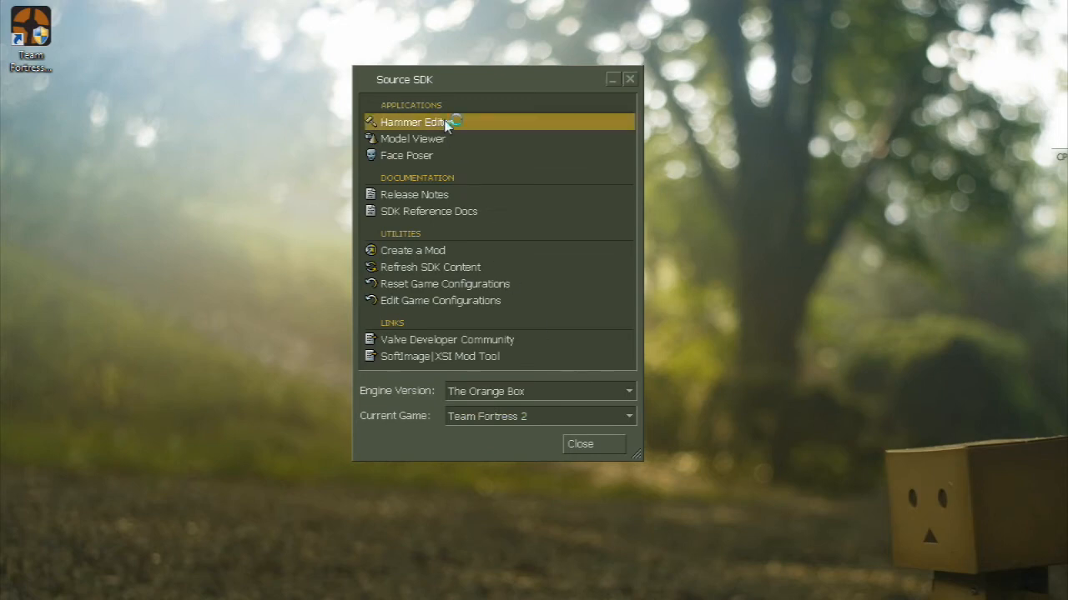
Start Hammer Editor from the Applications list
double_click(412, 121)
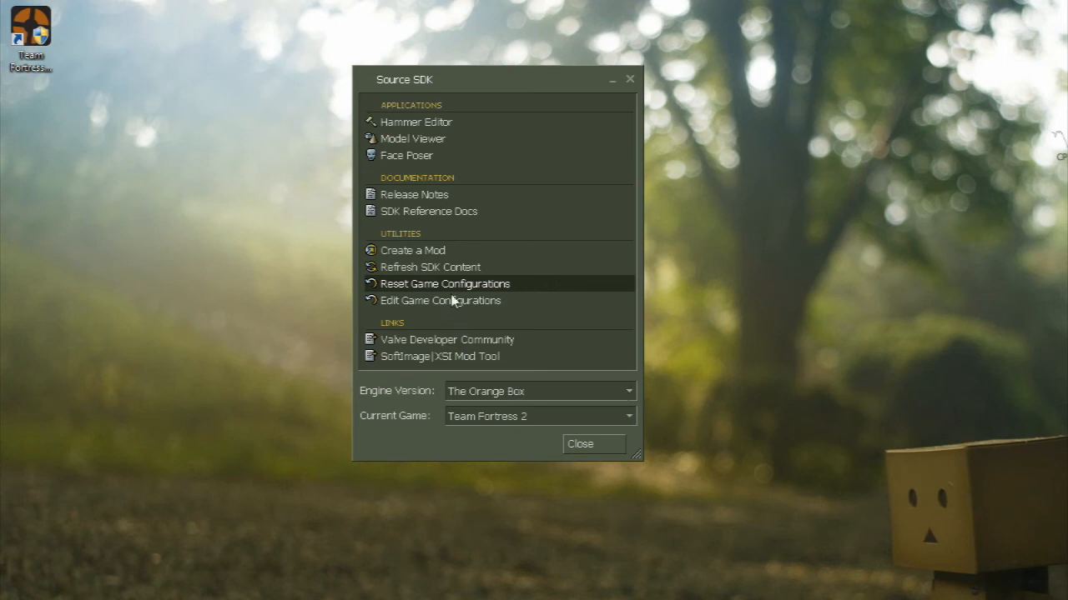
Run Reset Game Configurations and confirm the reset warning
click(444, 283)
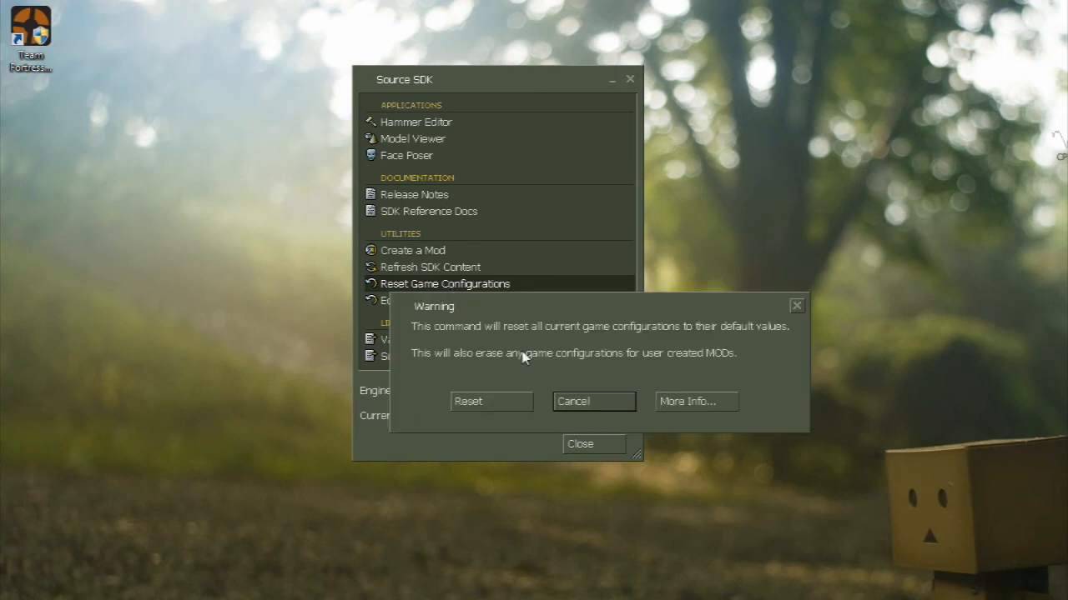
click(593, 401)
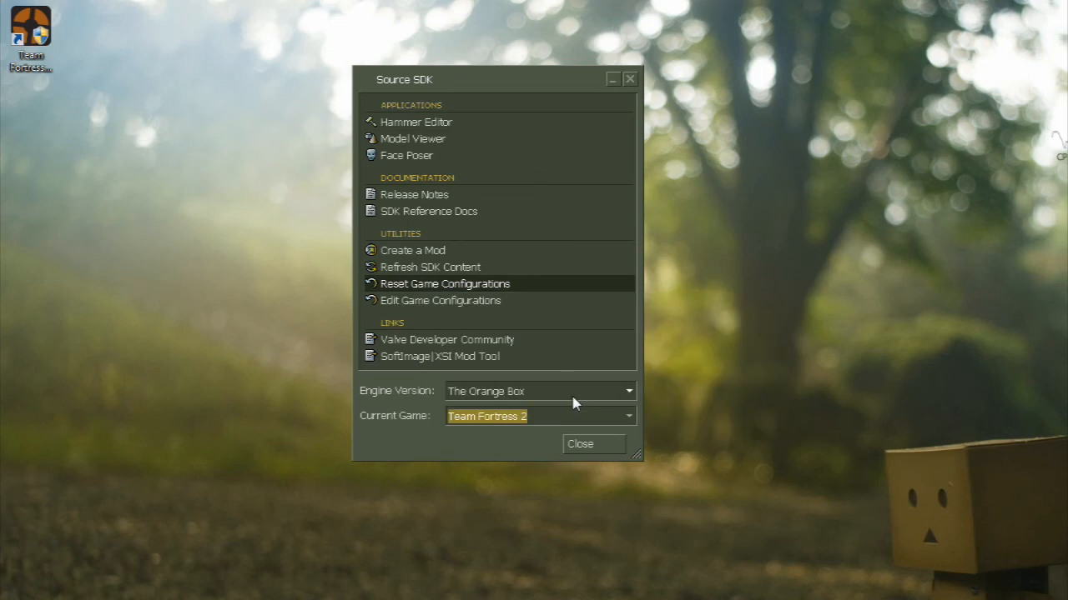
mouse_move(652, 254)
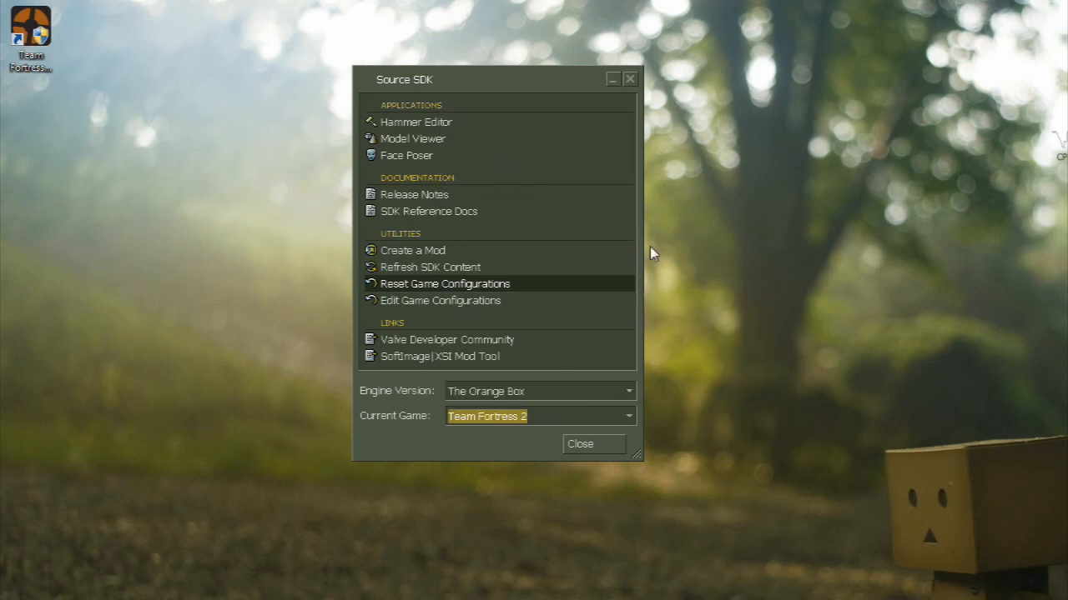
mouse_move(842, 337)
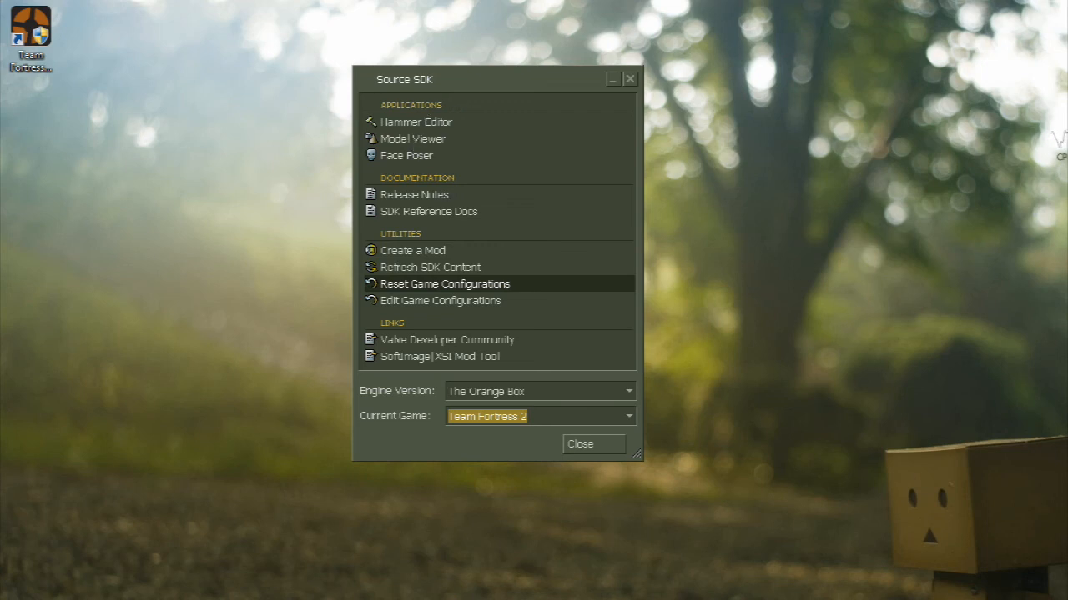
mouse_move(549, 559)
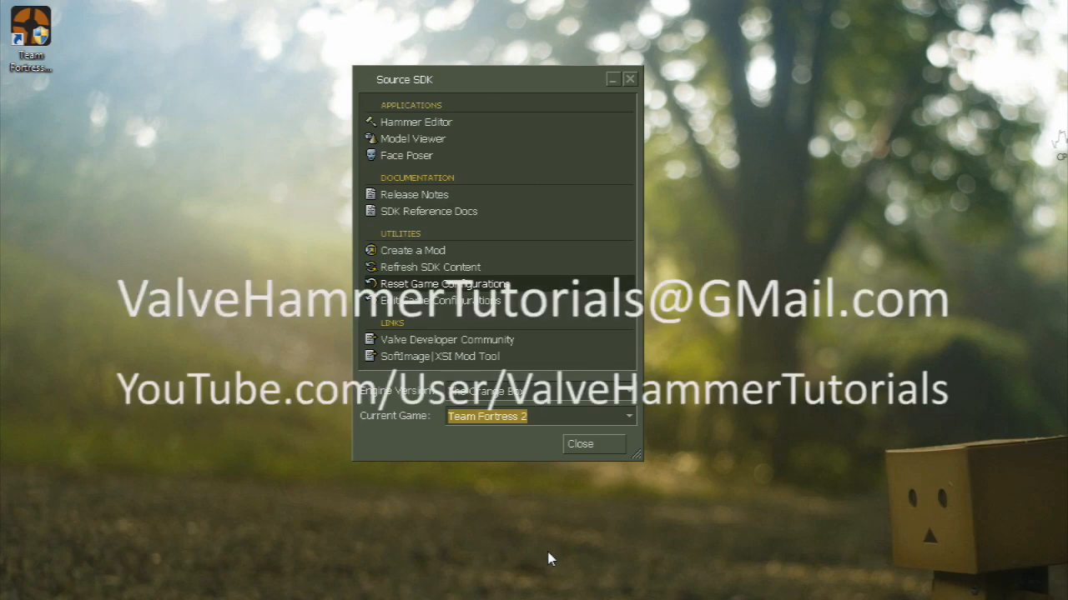
mouse_move(533, 522)
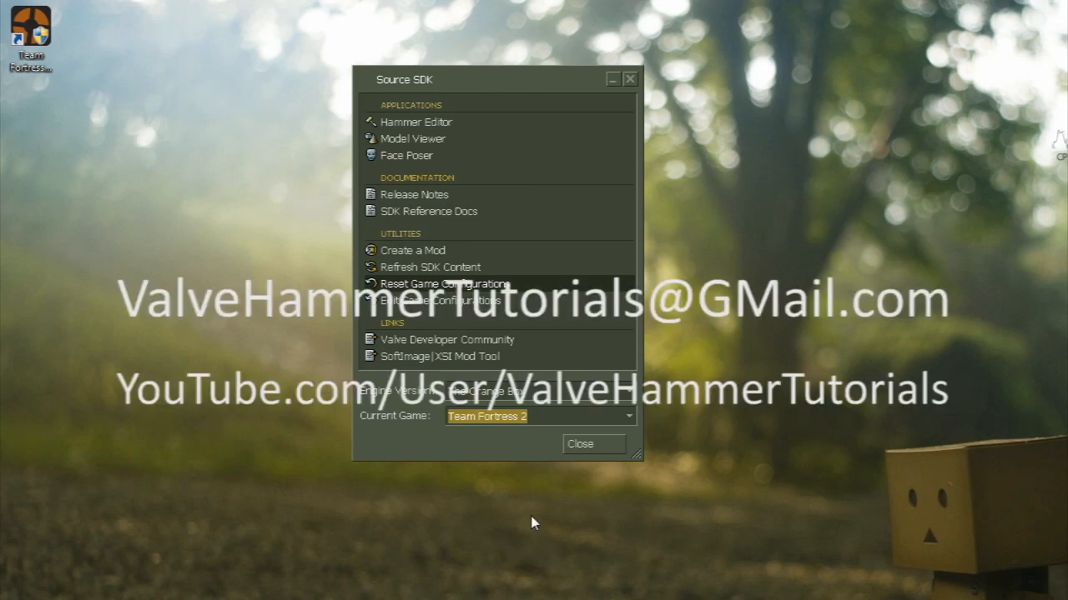